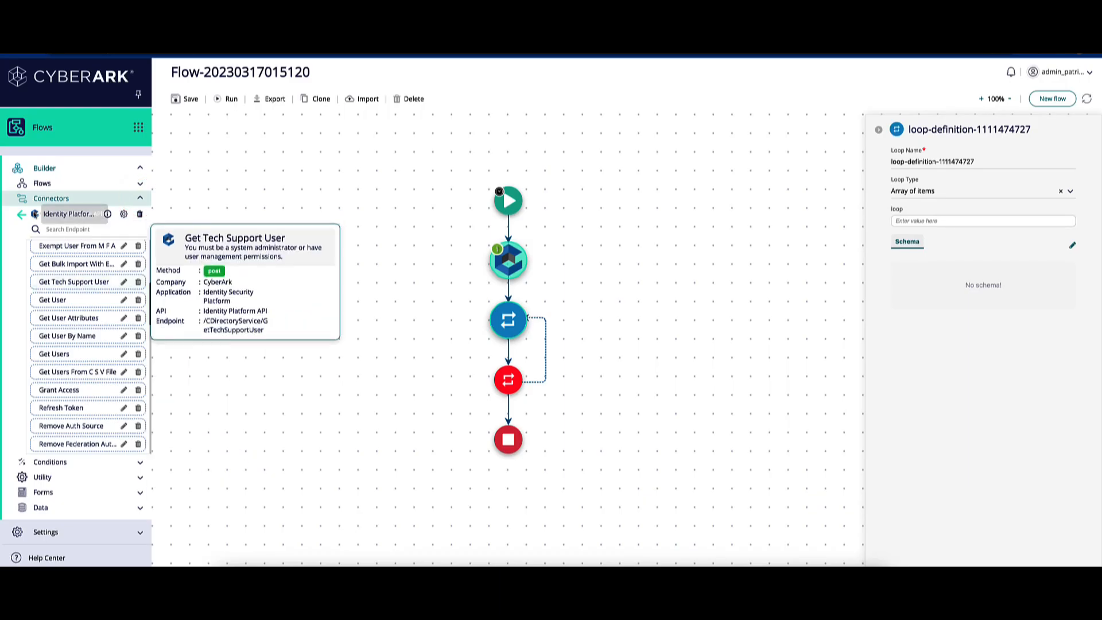
- Return to the connector list and show the Slack Web API connector's endpoints
click(22, 215)
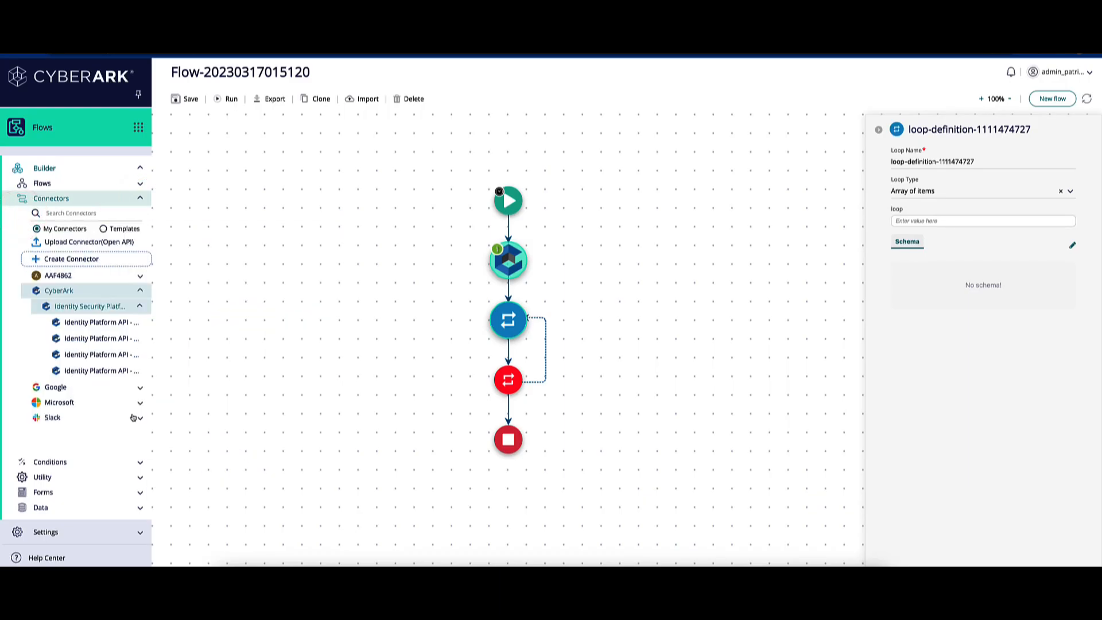
click(51, 416)
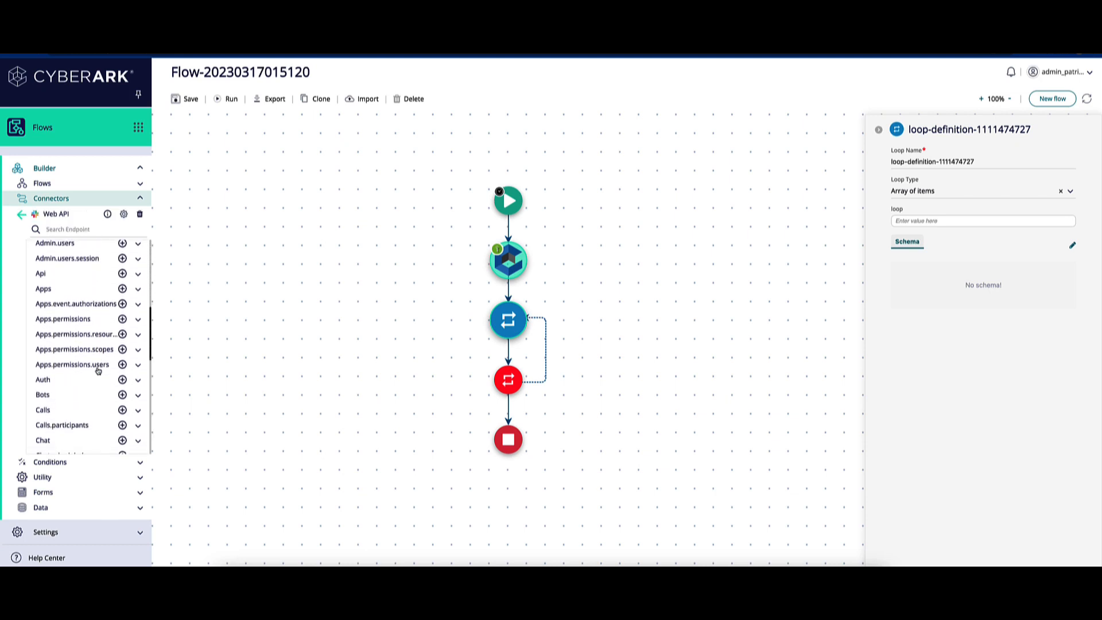
click(139, 320)
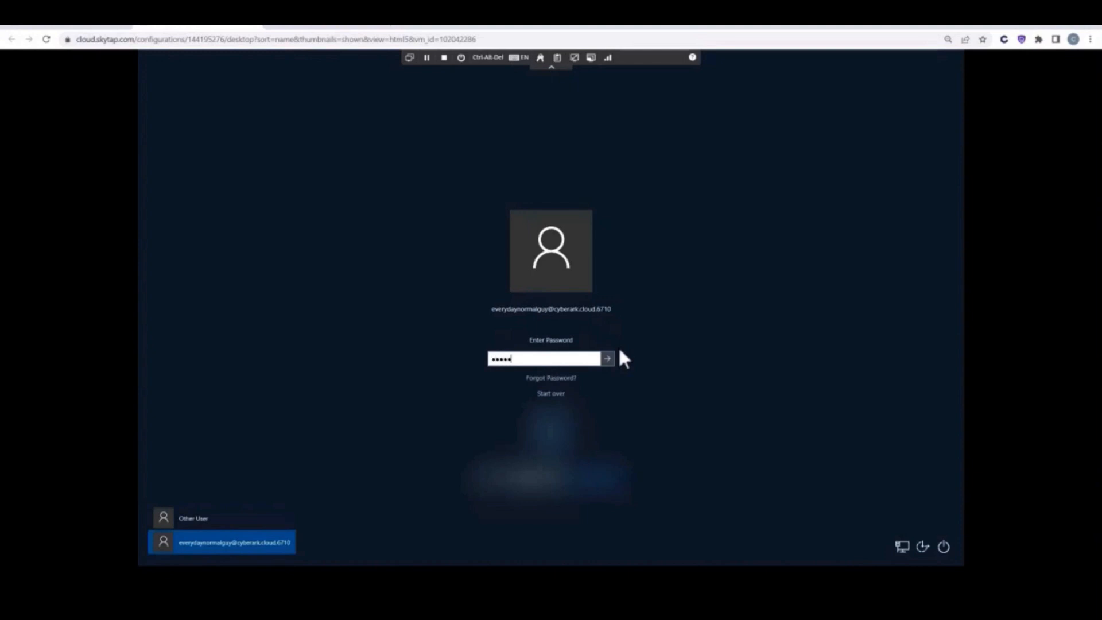
- Sign in to Windows, switch to Privilege Cloud and bring up both DC01 remote sessions
click(606, 358)
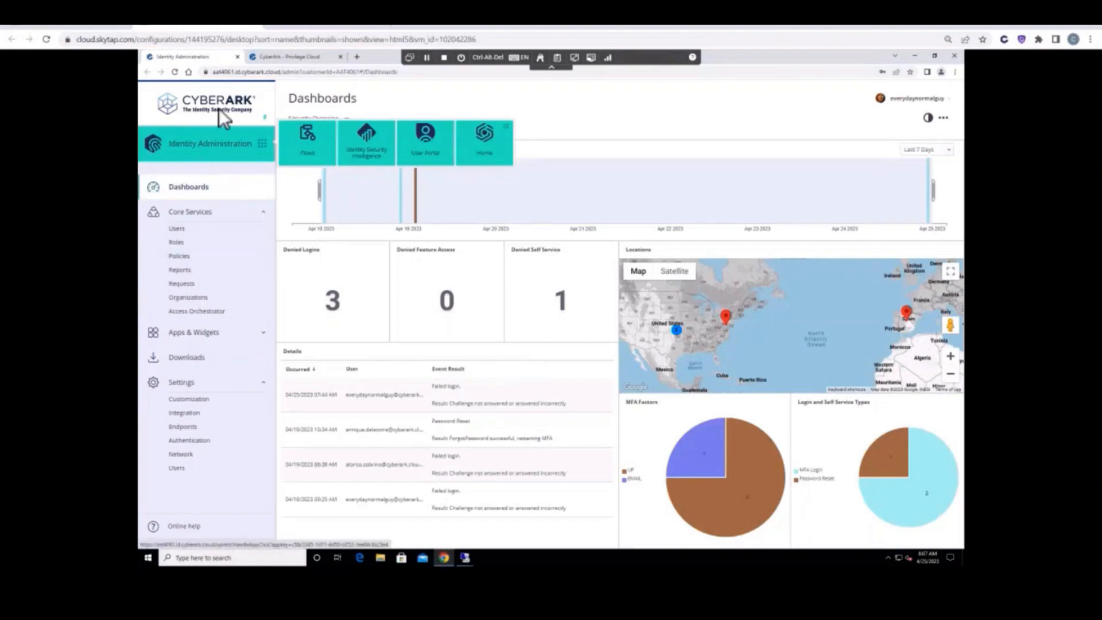
click(296, 57)
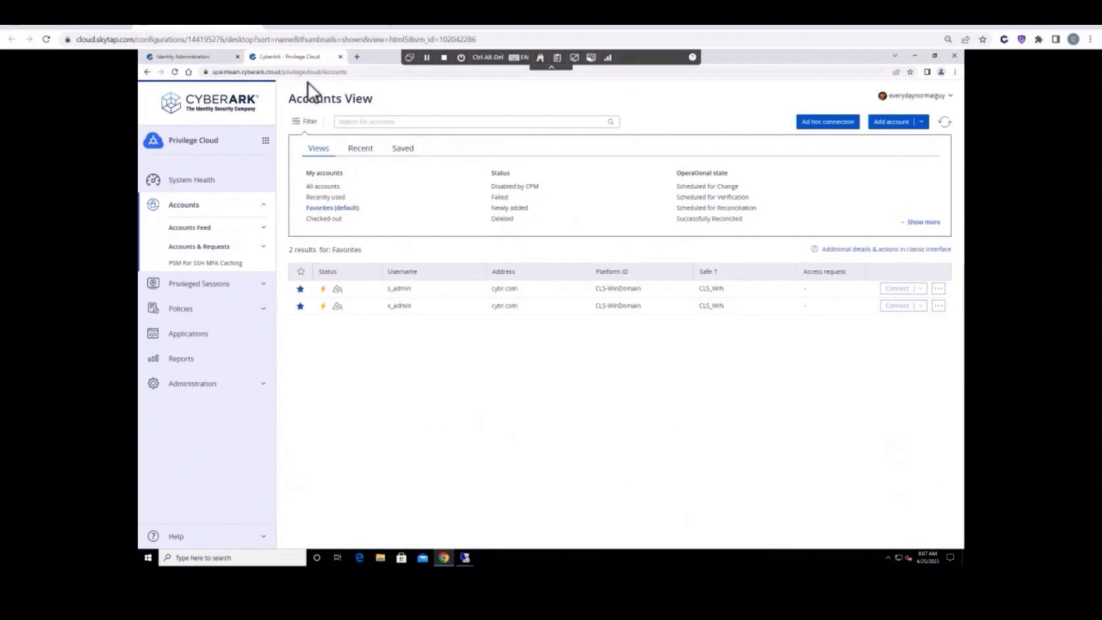
mouse_move(465, 558)
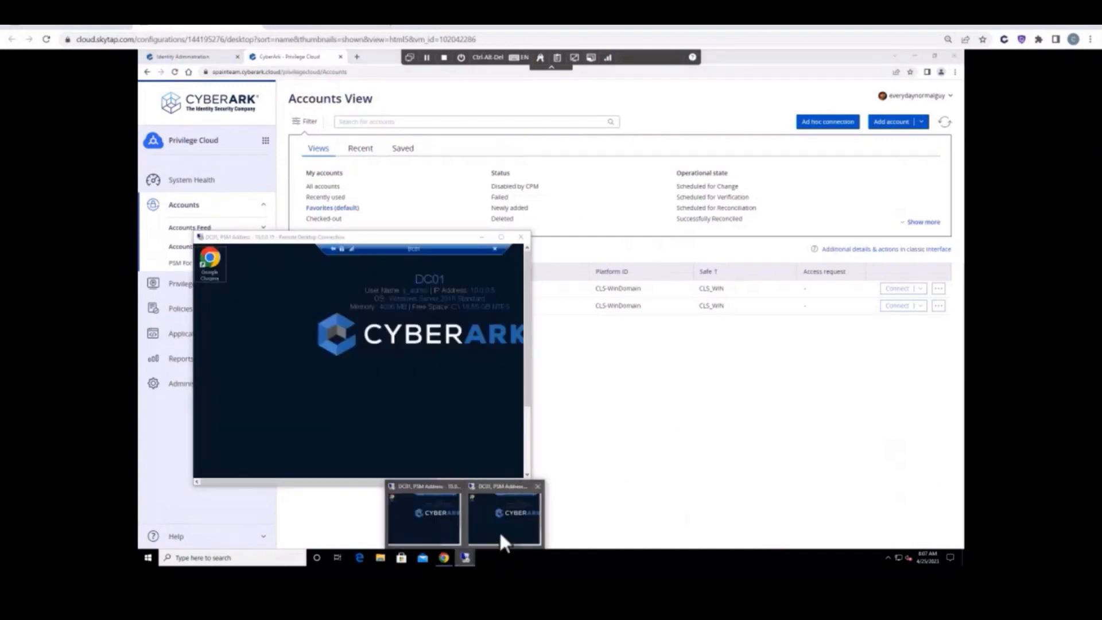
click(502, 516)
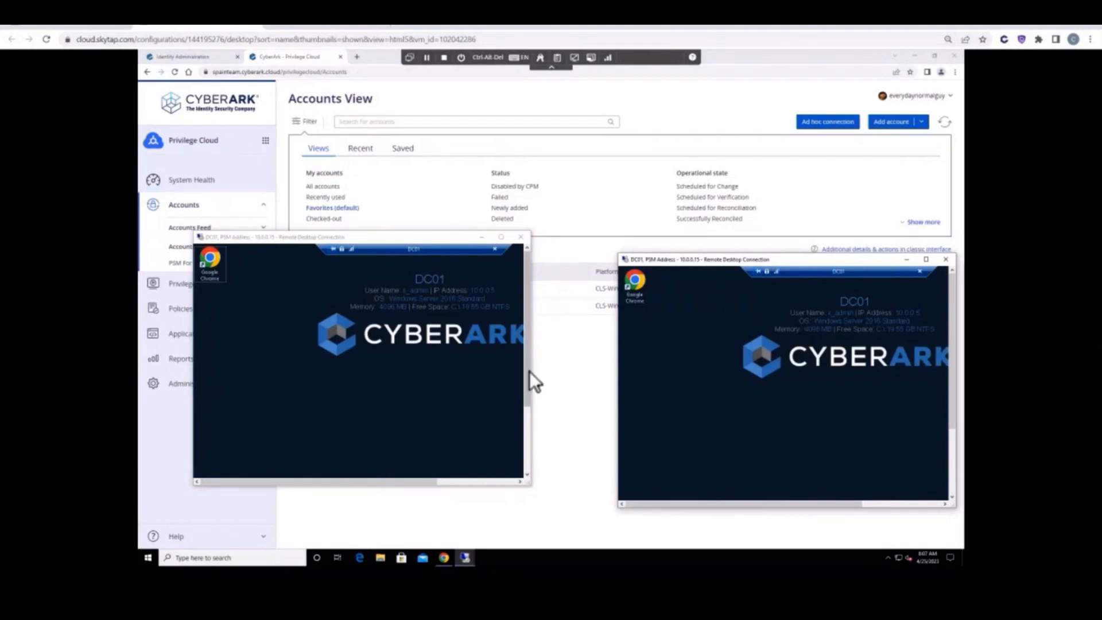
mouse_move(871, 329)
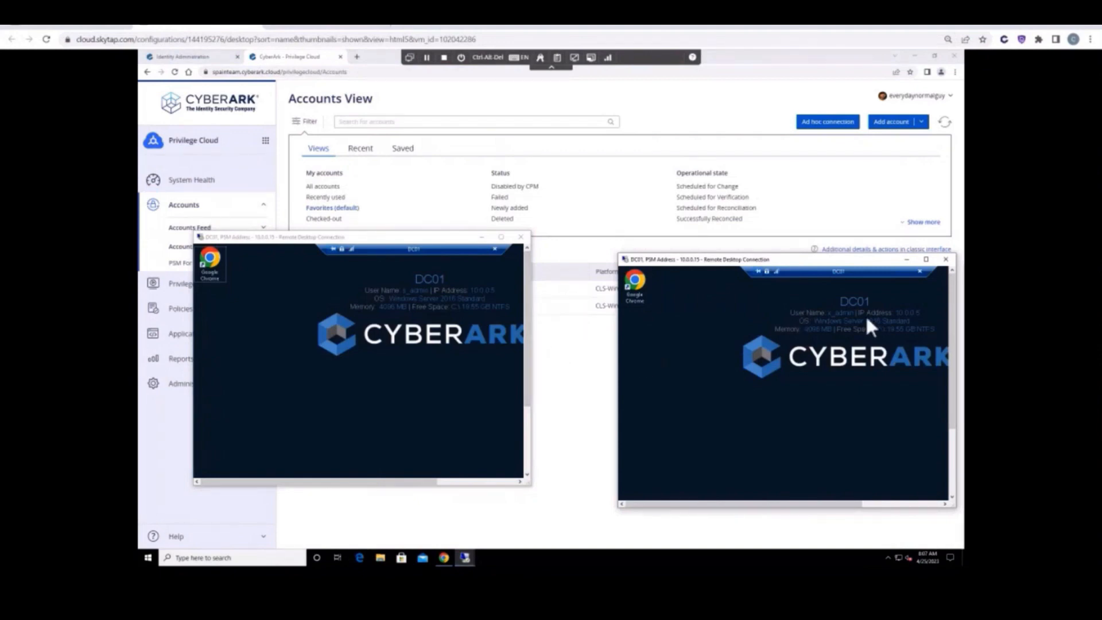
mouse_move(844, 405)
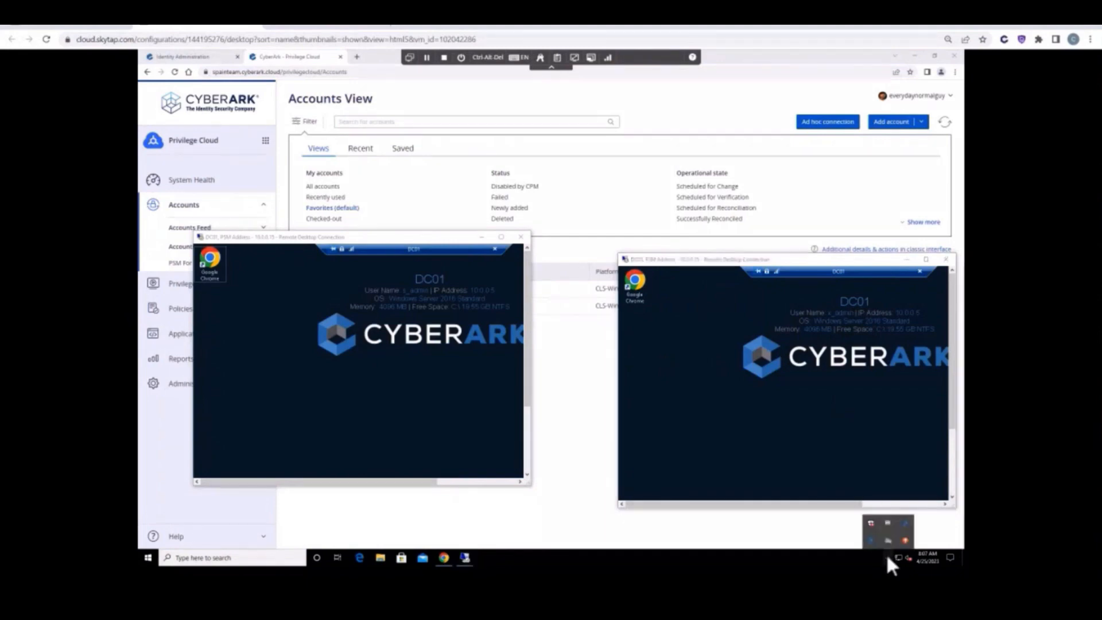
mouse_move(910, 536)
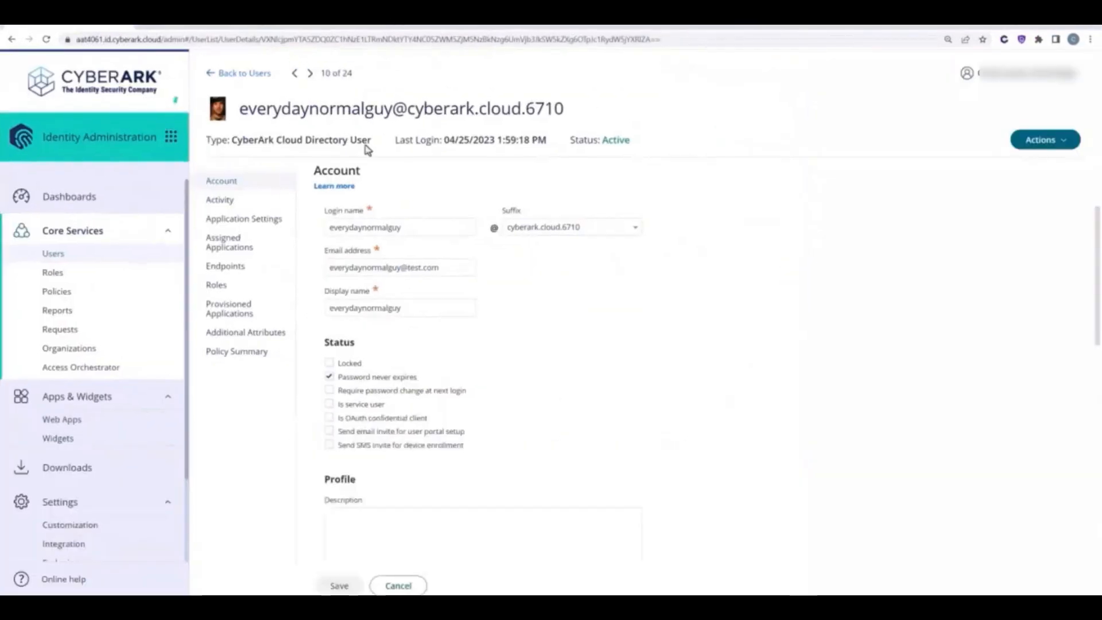
mouse_move(647, 157)
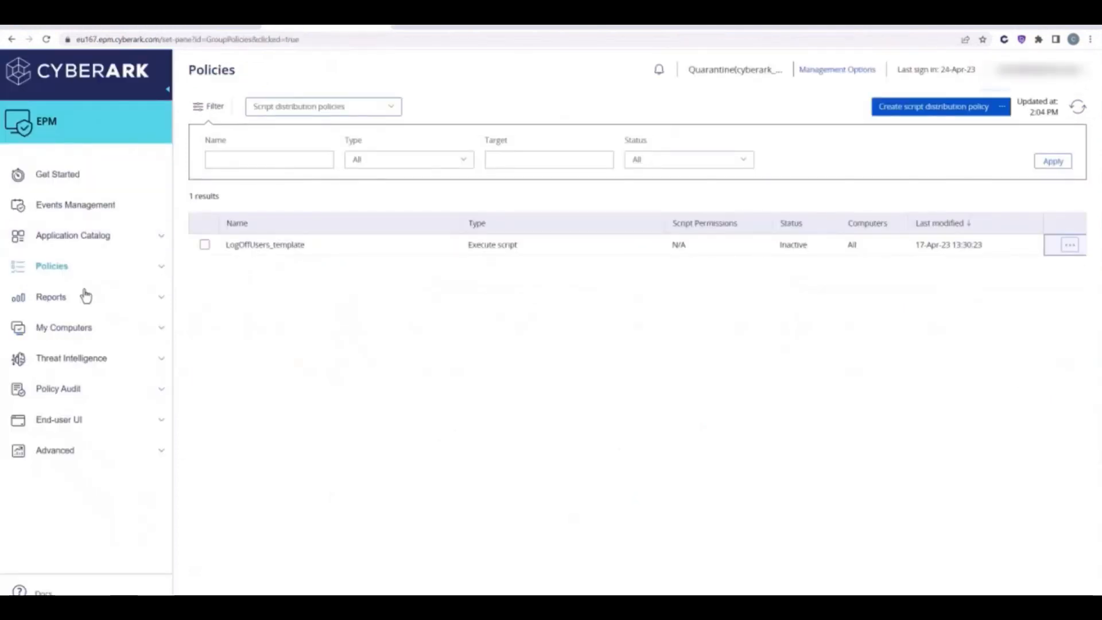
- Check CLIENT01 under My Computers, then return to Policies and reload the list
click(65, 327)
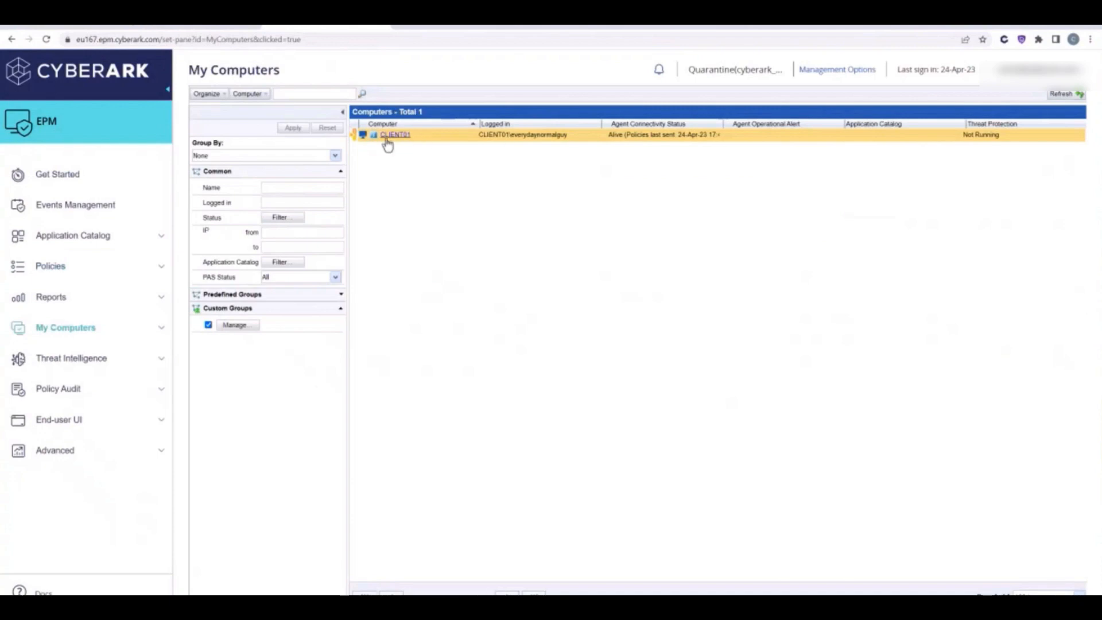
mouse_move(403, 140)
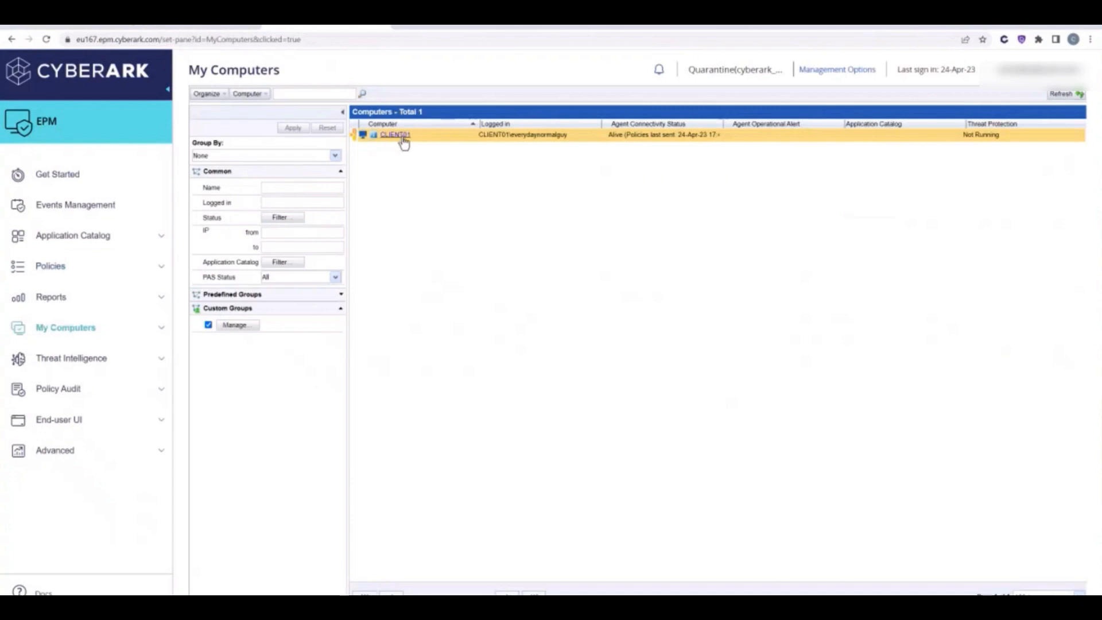
mouse_move(469, 238)
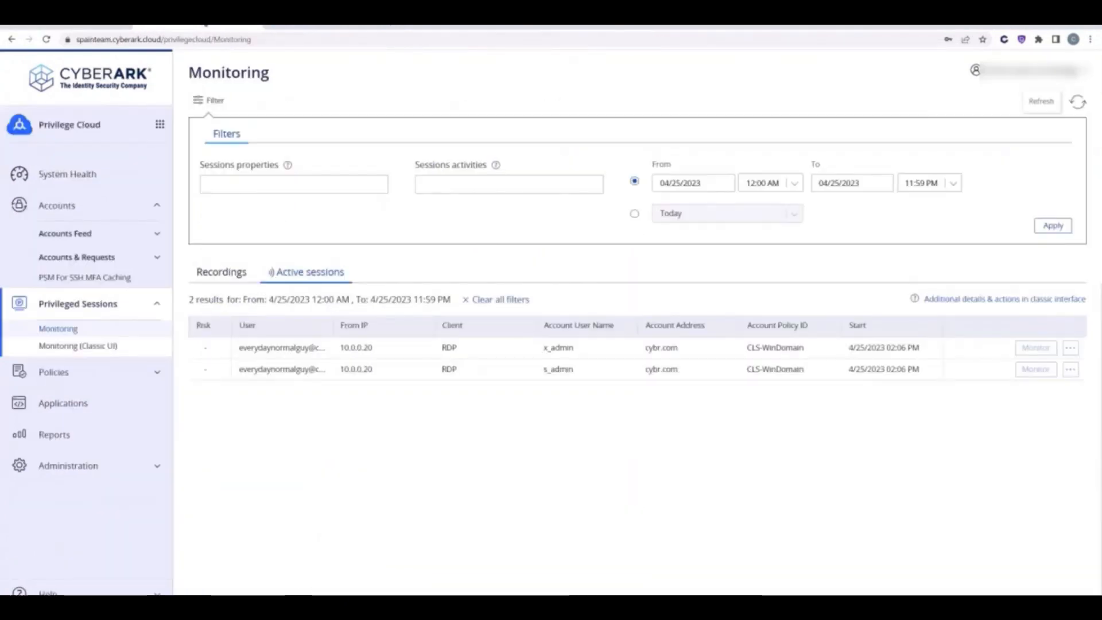
mouse_move(282, 325)
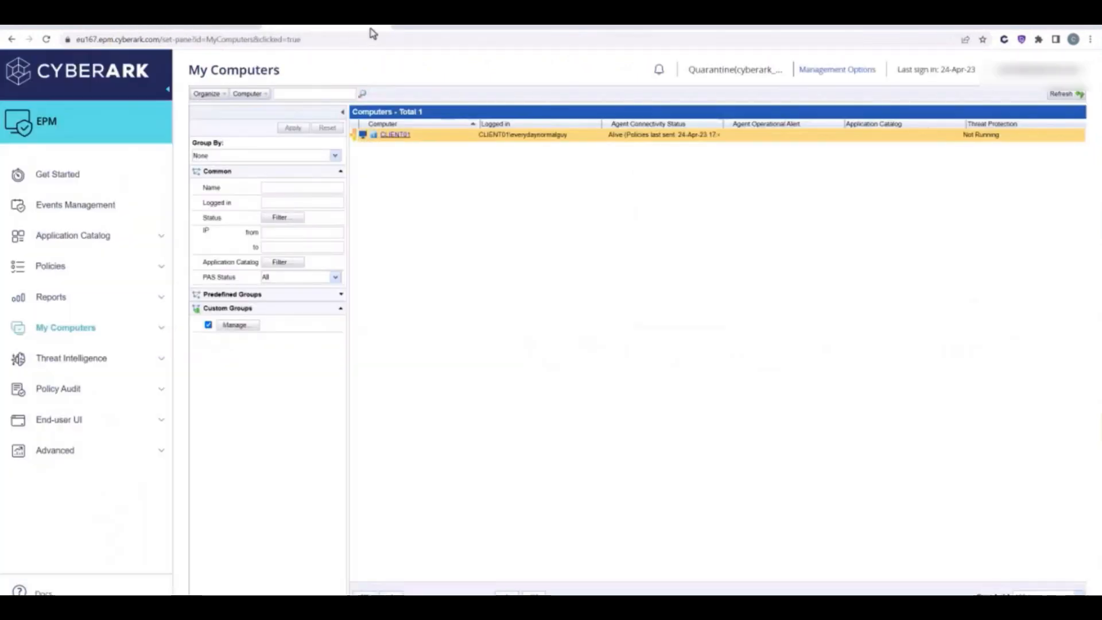
click(51, 265)
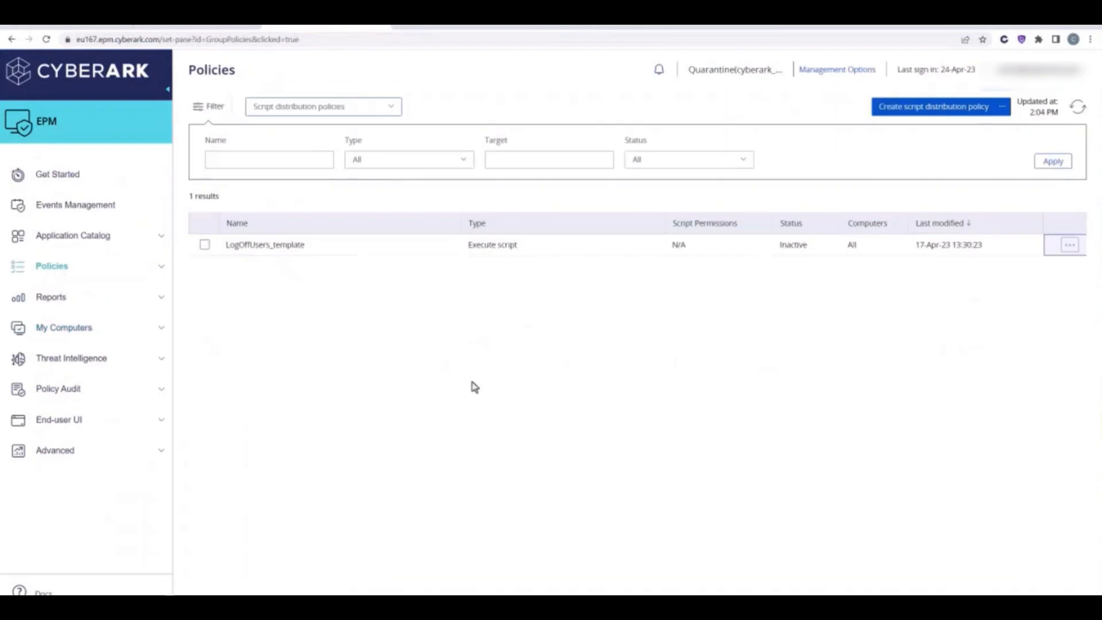
click(1082, 106)
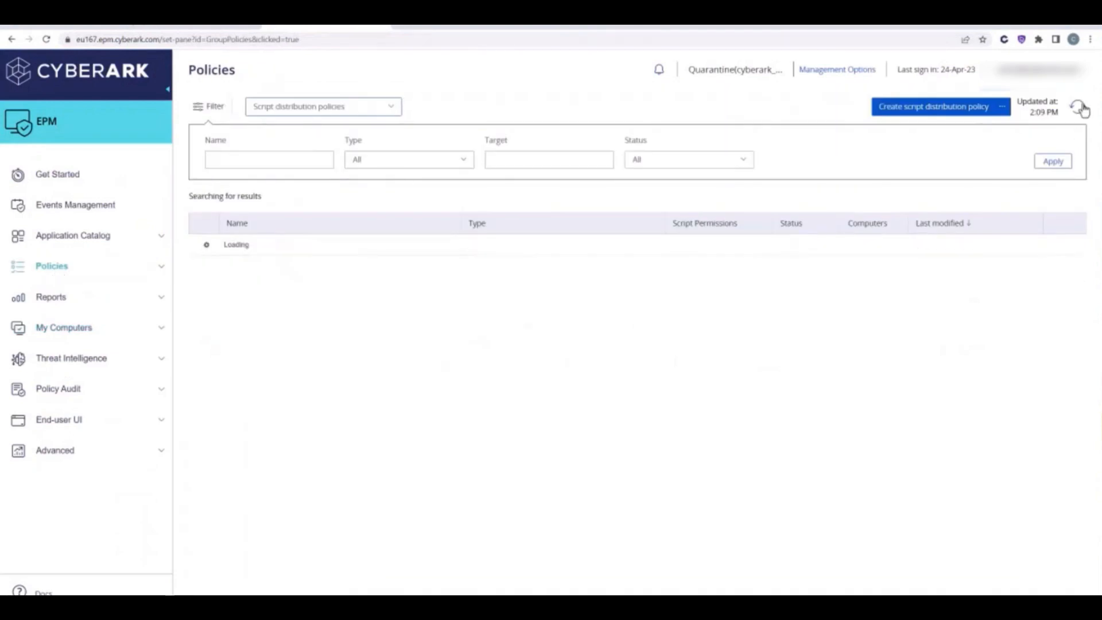
click(1081, 106)
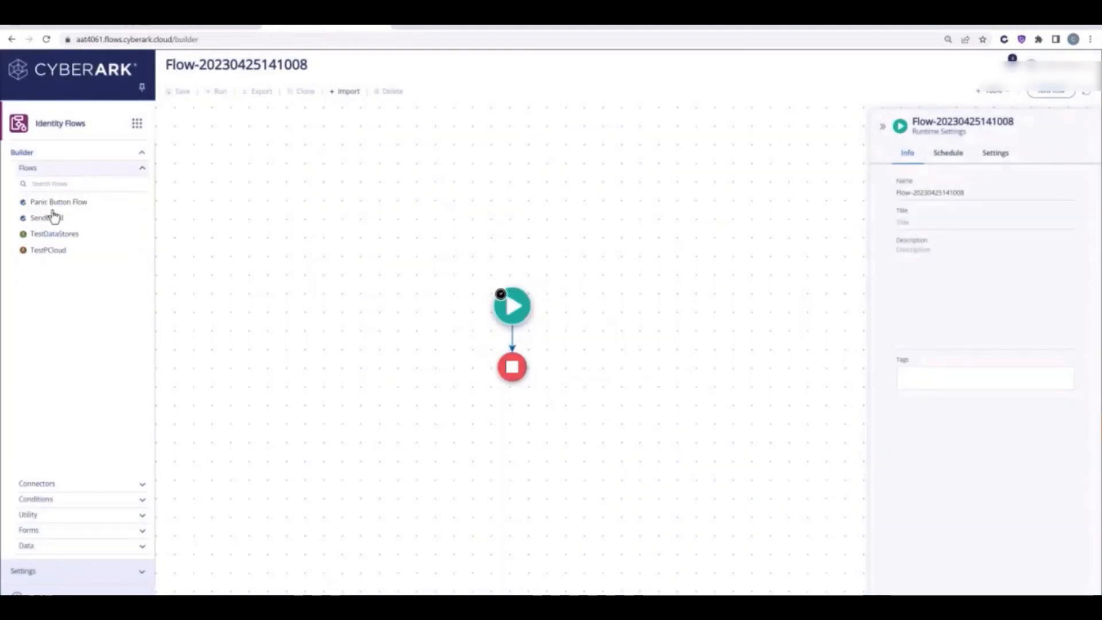
- Run the Panic Button Flow and remove access for the entered user ID
click(58, 202)
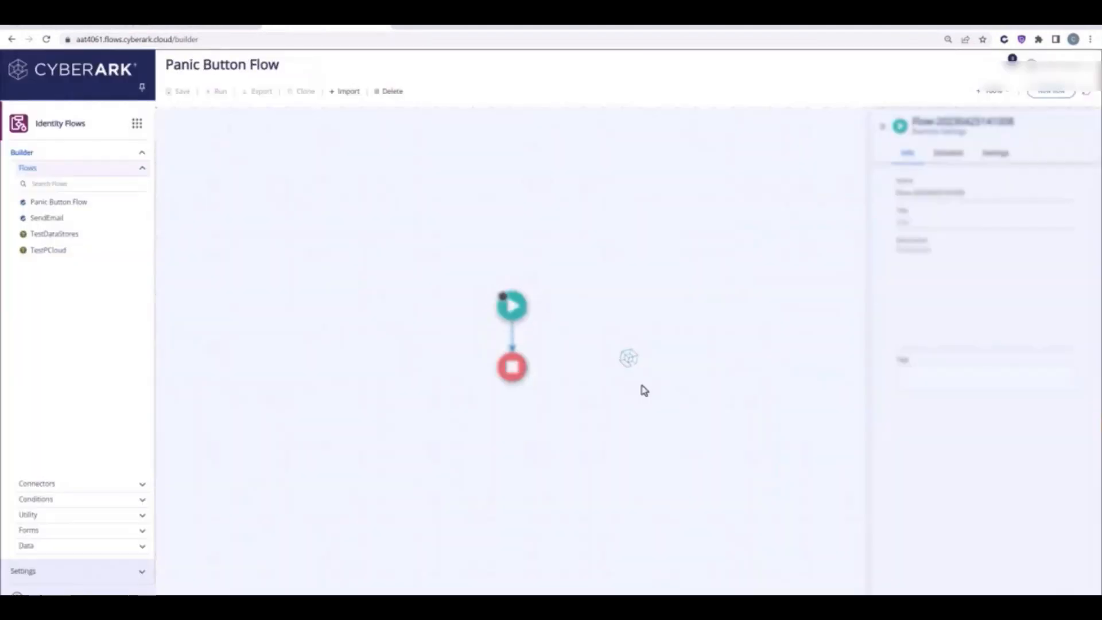
click(59, 202)
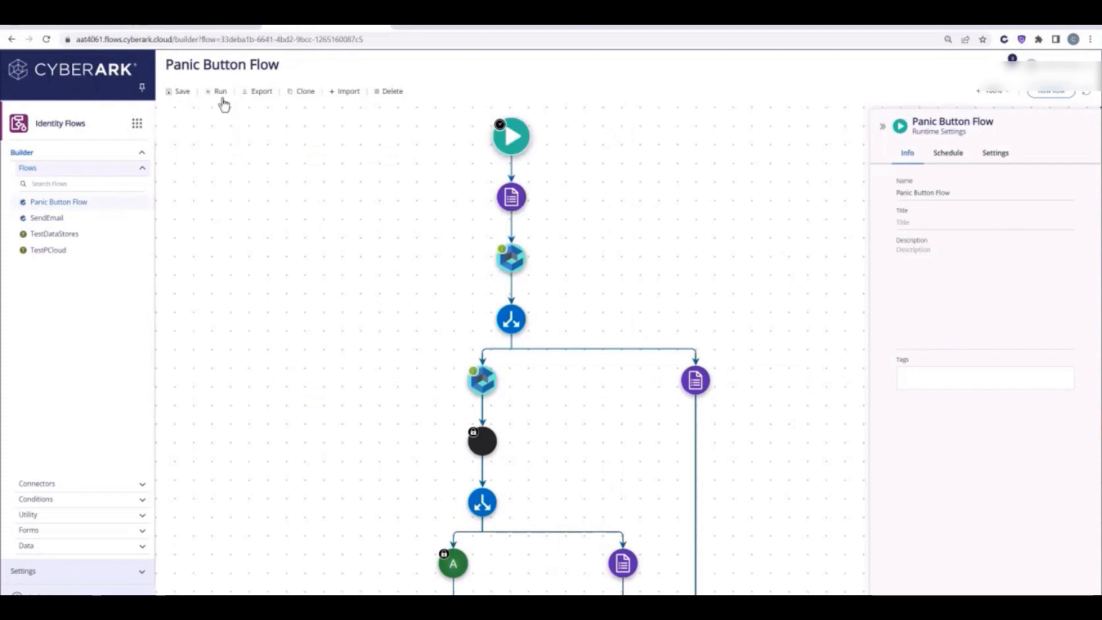
click(220, 91)
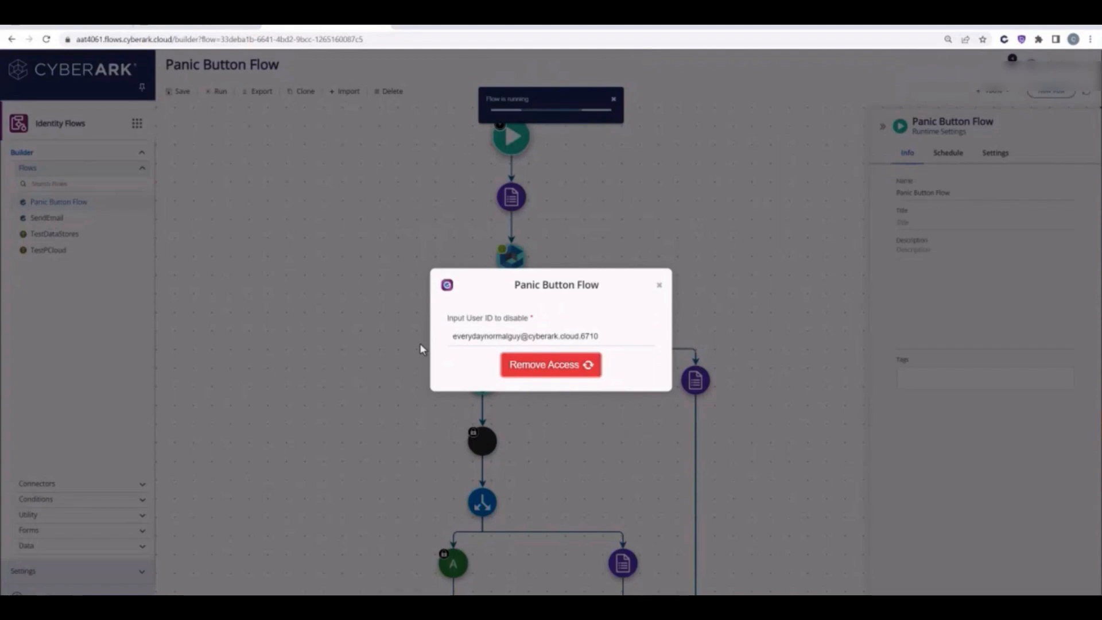
click(550, 364)
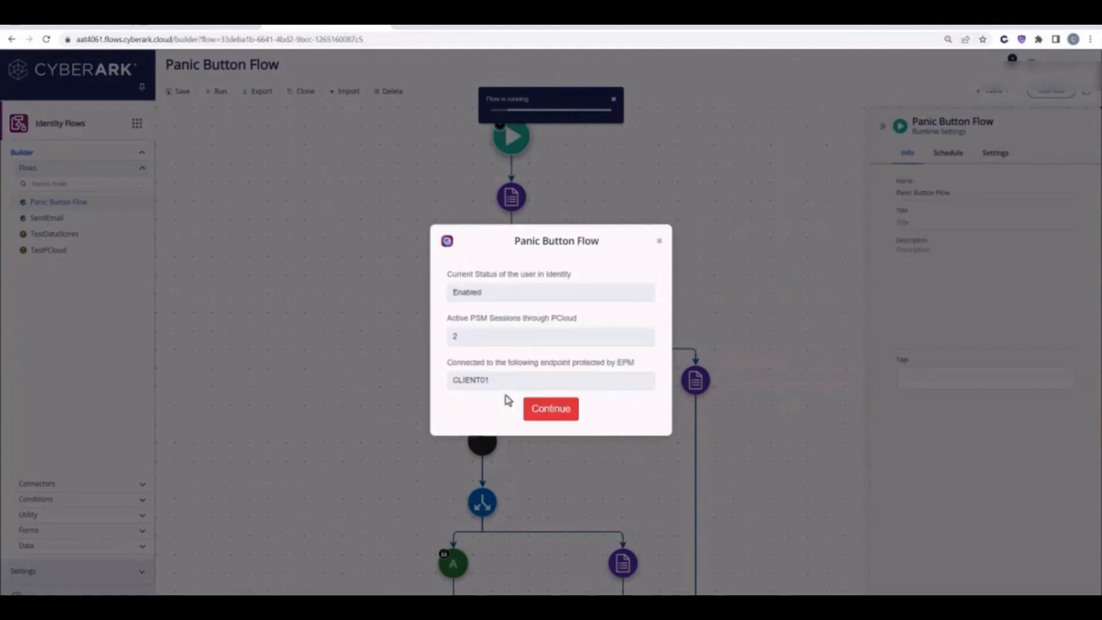
mouse_move(587, 238)
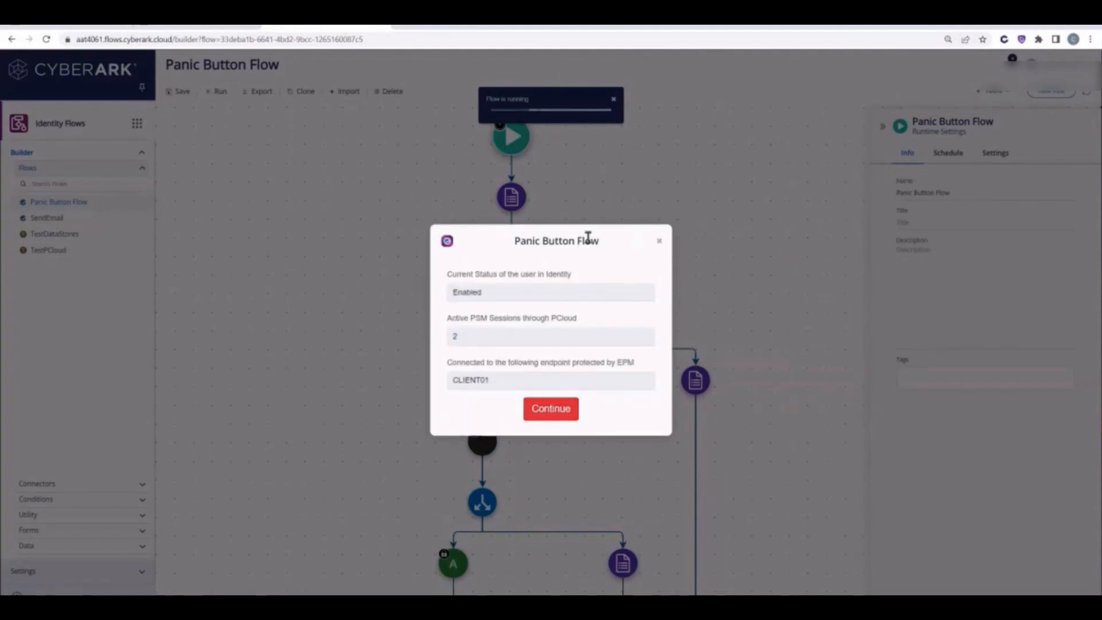
mouse_move(562, 377)
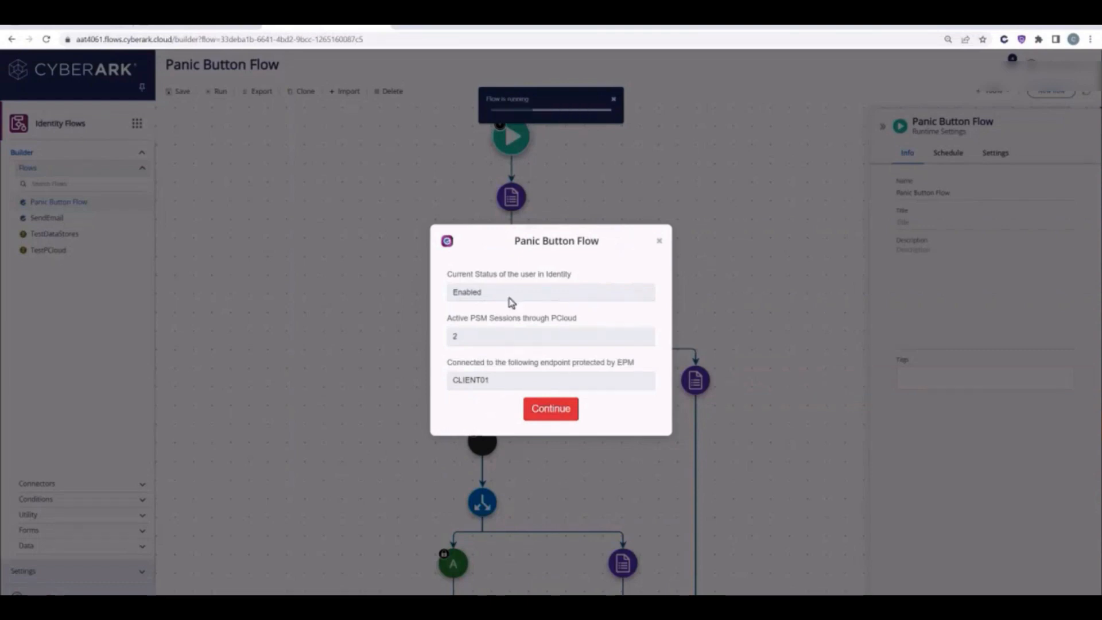
mouse_move(597, 413)
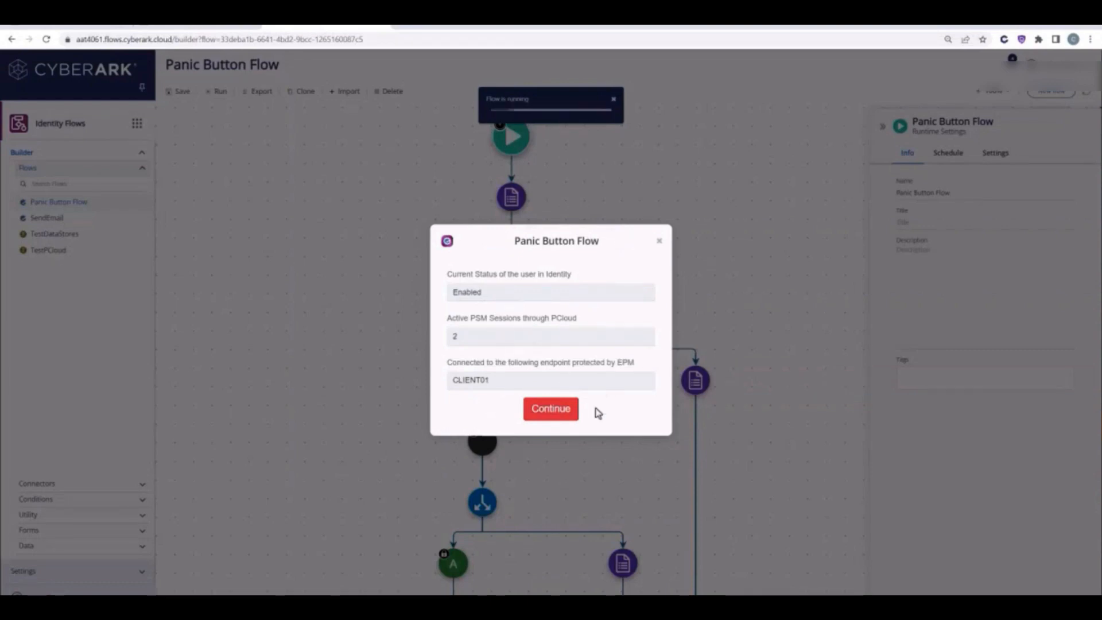
mouse_move(489, 340)
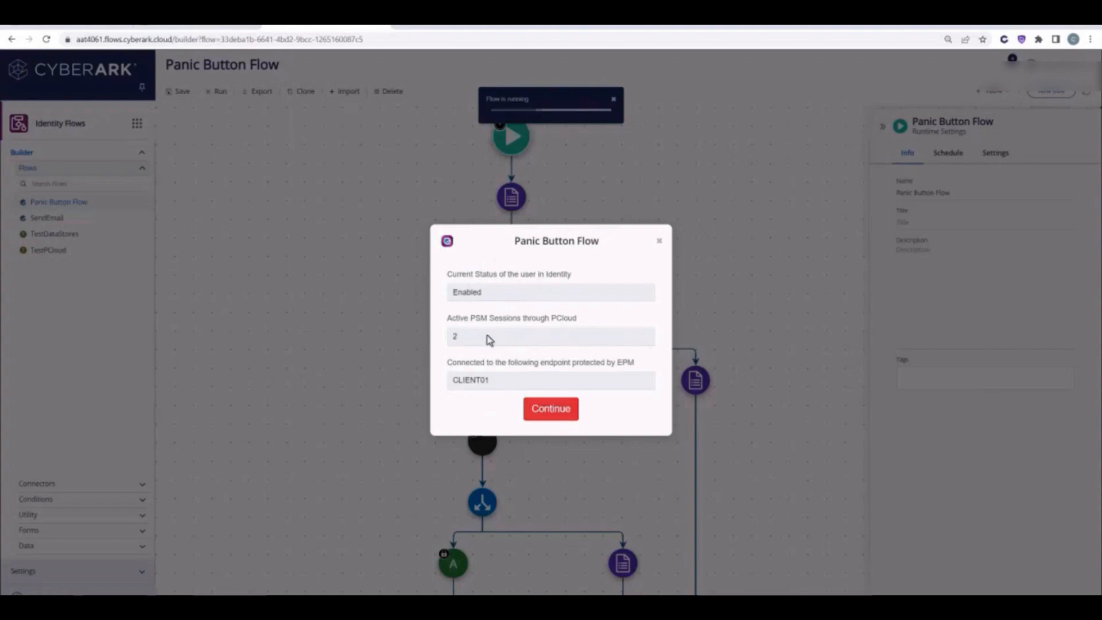
- Continue the flow after reviewing the Enabled status, 2 sessions and CLIENT01 endpoint
click(550, 409)
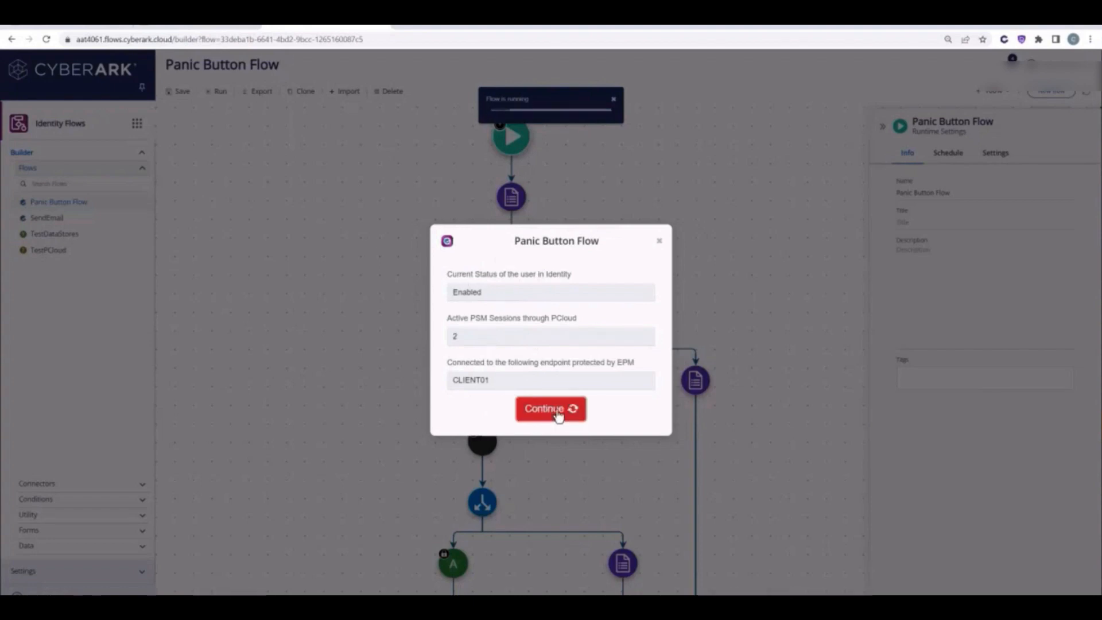
click(550, 409)
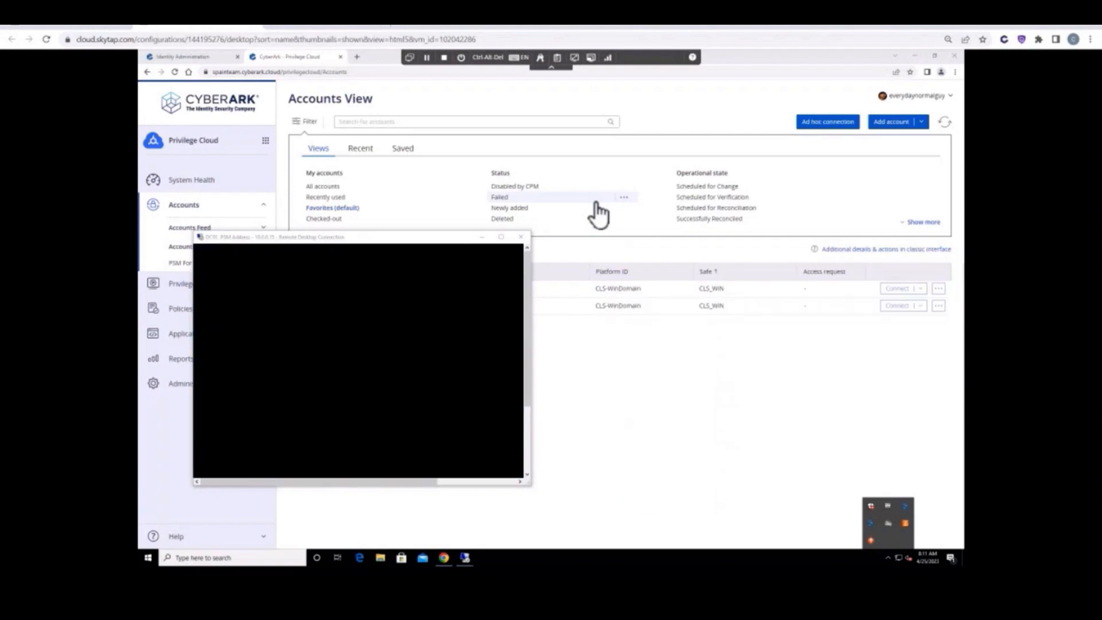
mouse_move(891, 142)
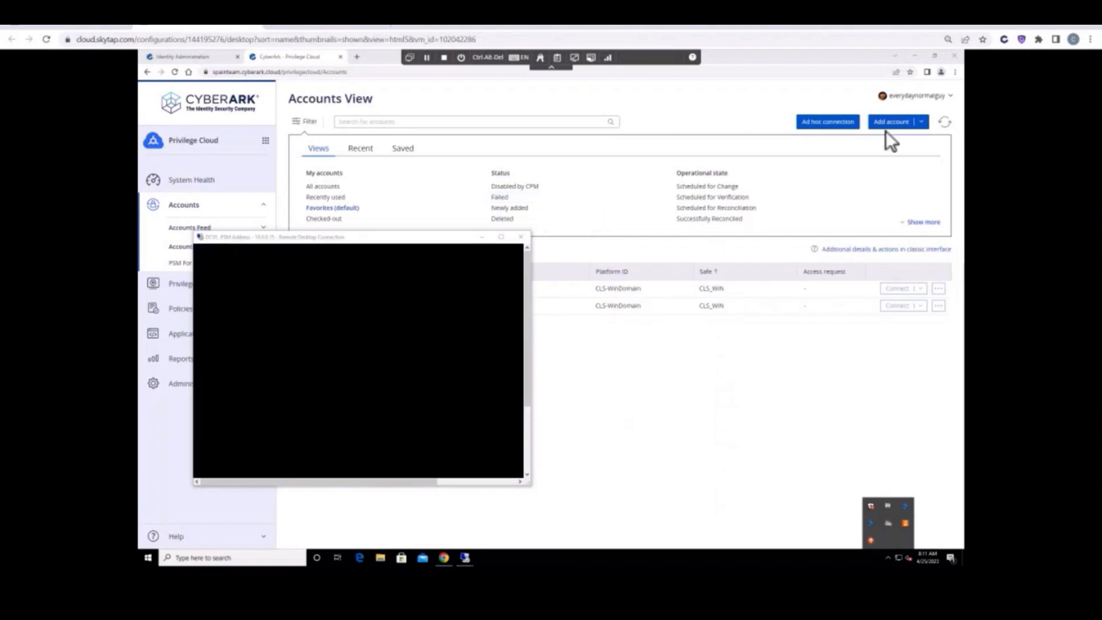
- Reload the user's rights in Privilege Cloud to confirm the session is signed out
click(917, 95)
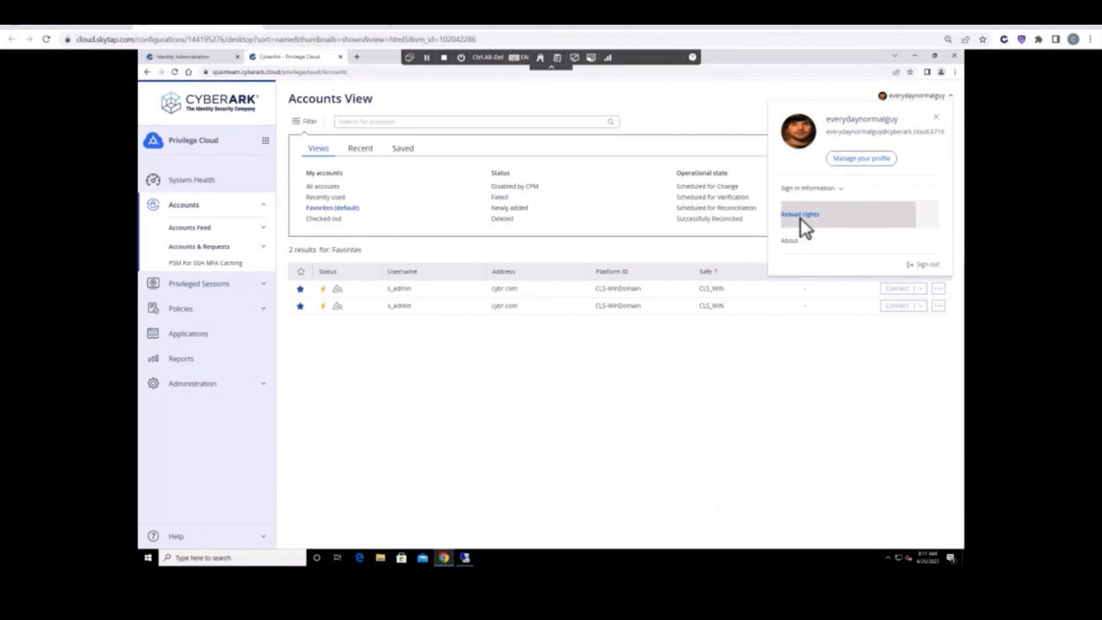
click(800, 215)
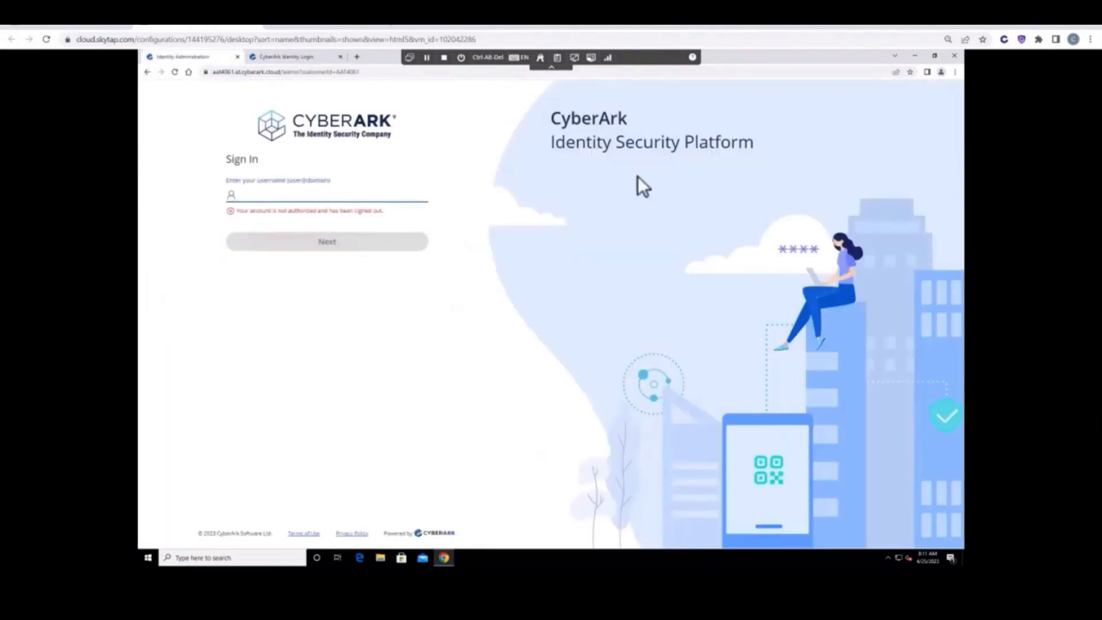
mouse_move(940, 550)
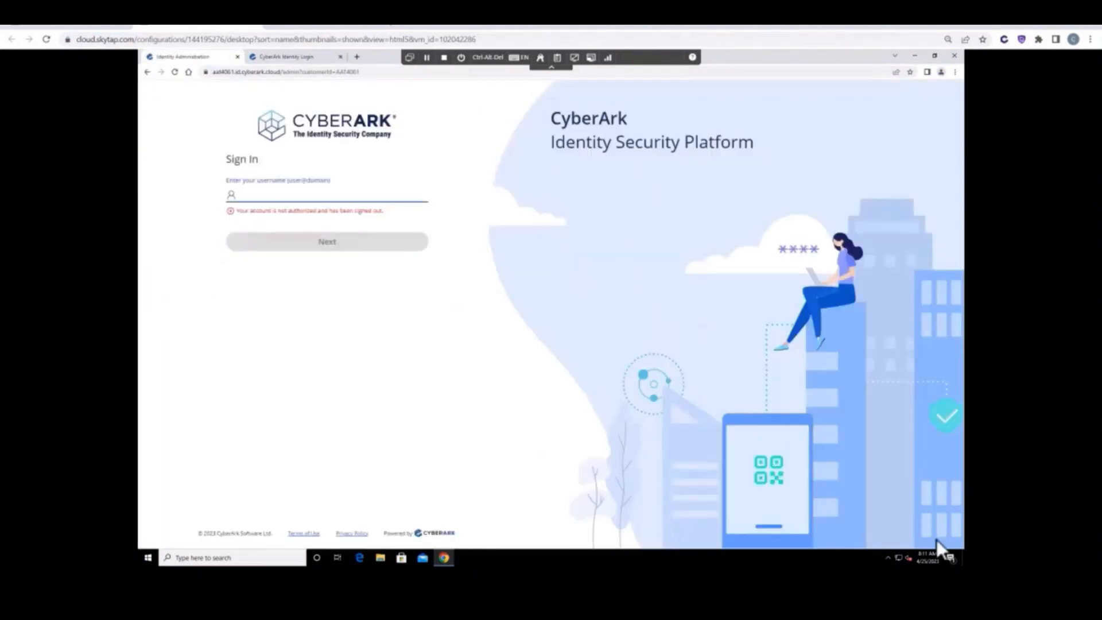
click(925, 558)
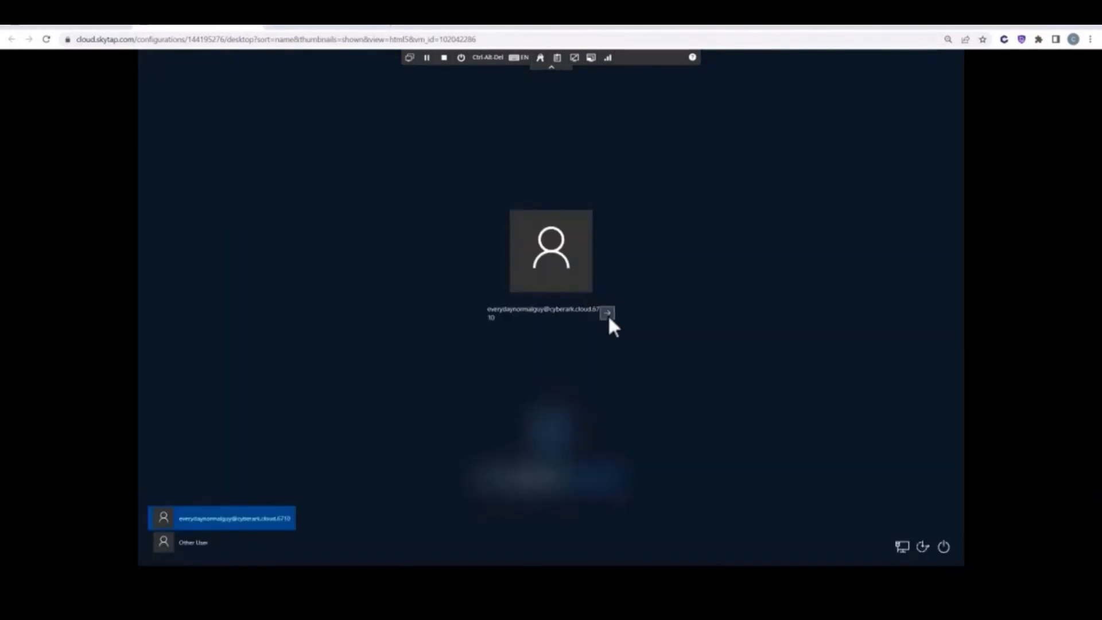
- Attempt Windows sign-in as the quarantined user and dismiss the authentication failure
click(606, 313)
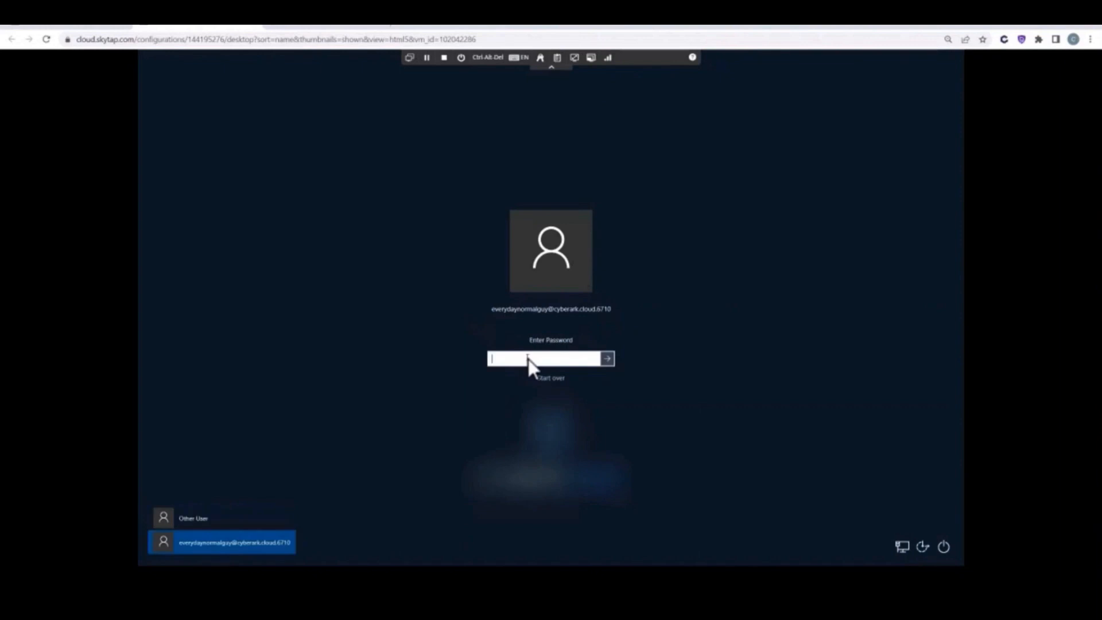
text(password)
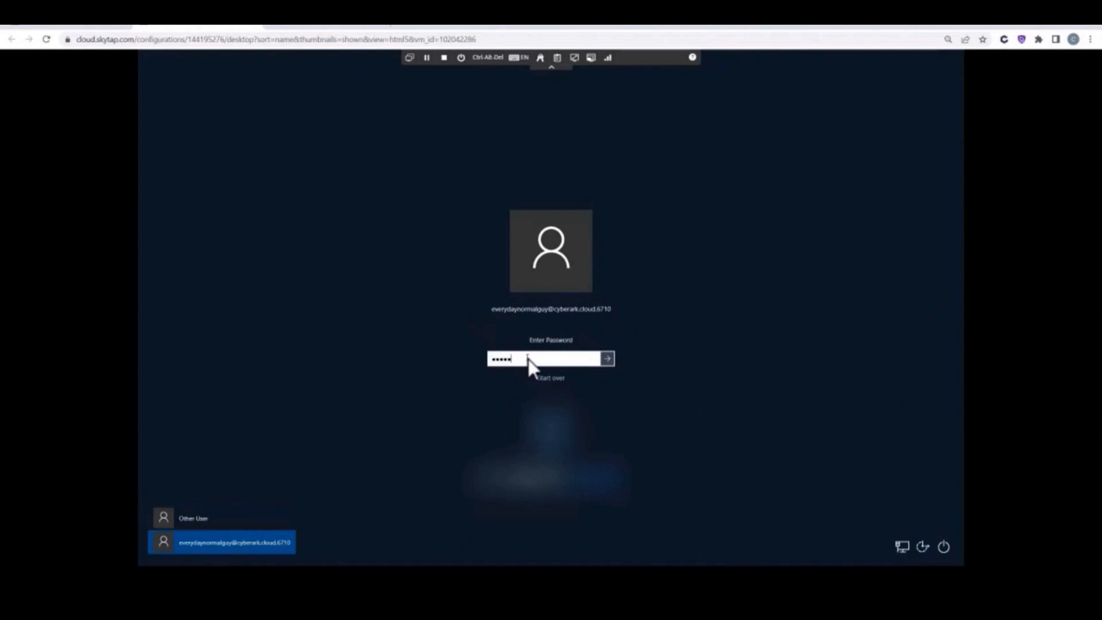
click(606, 359)
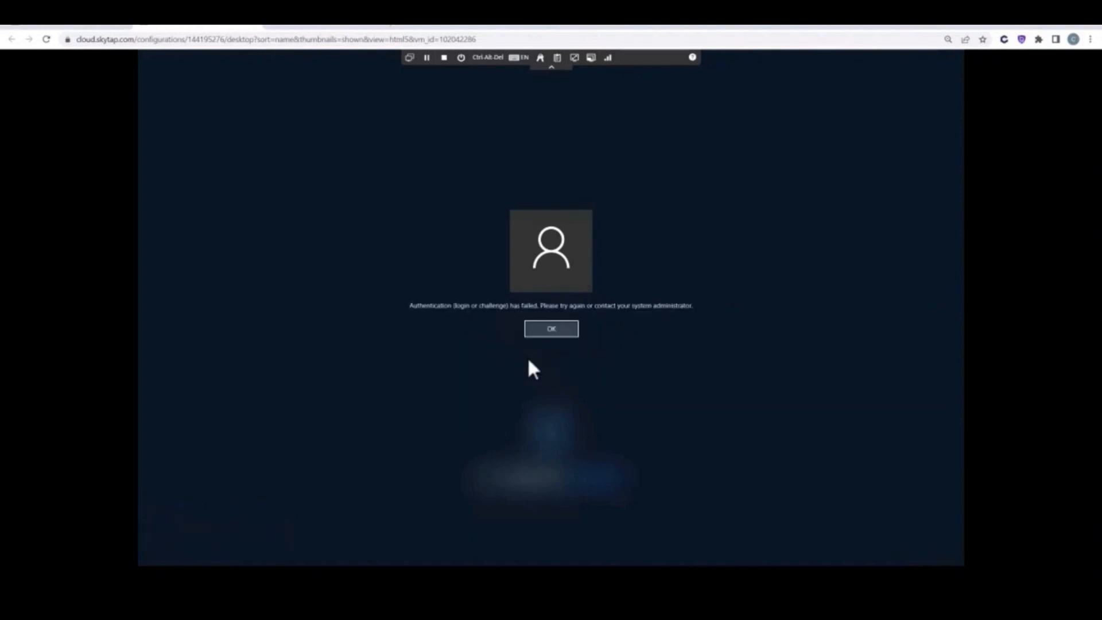
mouse_move(546, 378)
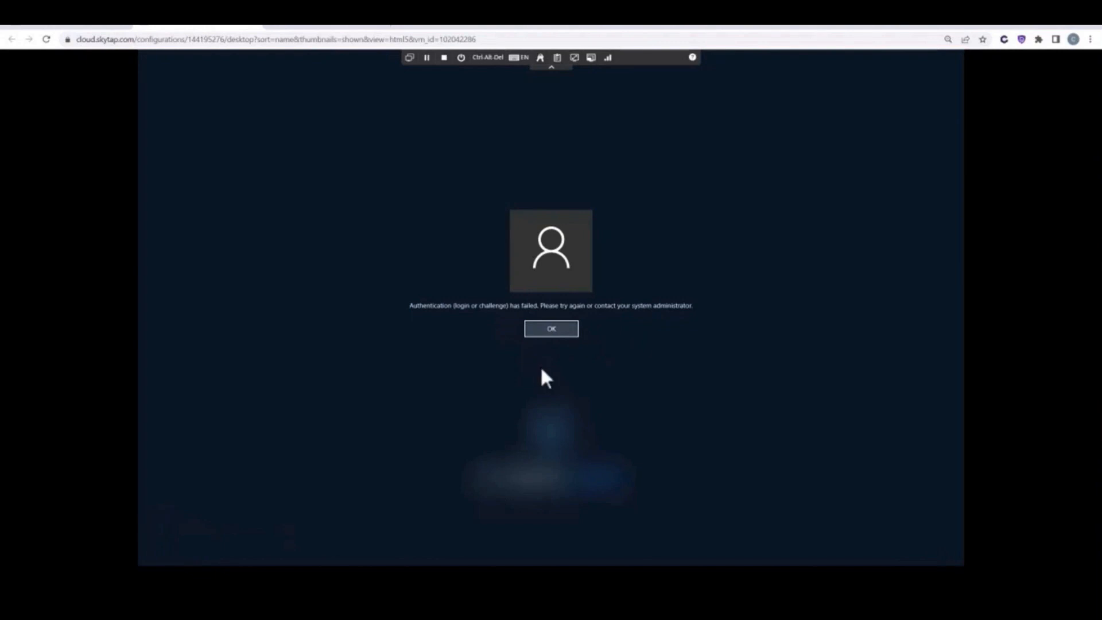
click(552, 329)
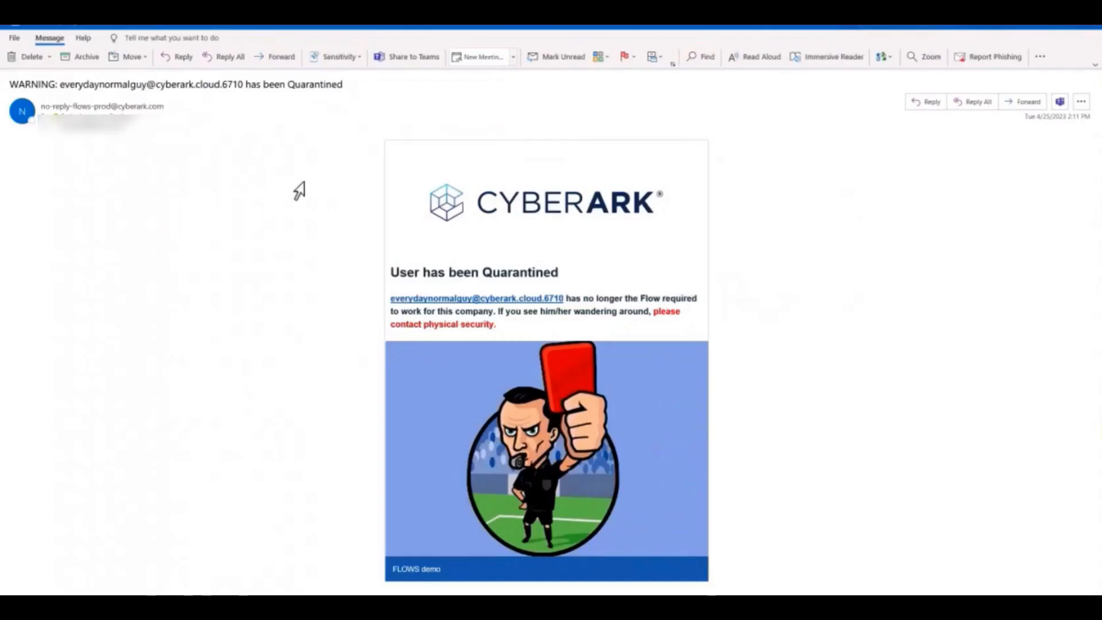
mouse_move(296, 268)
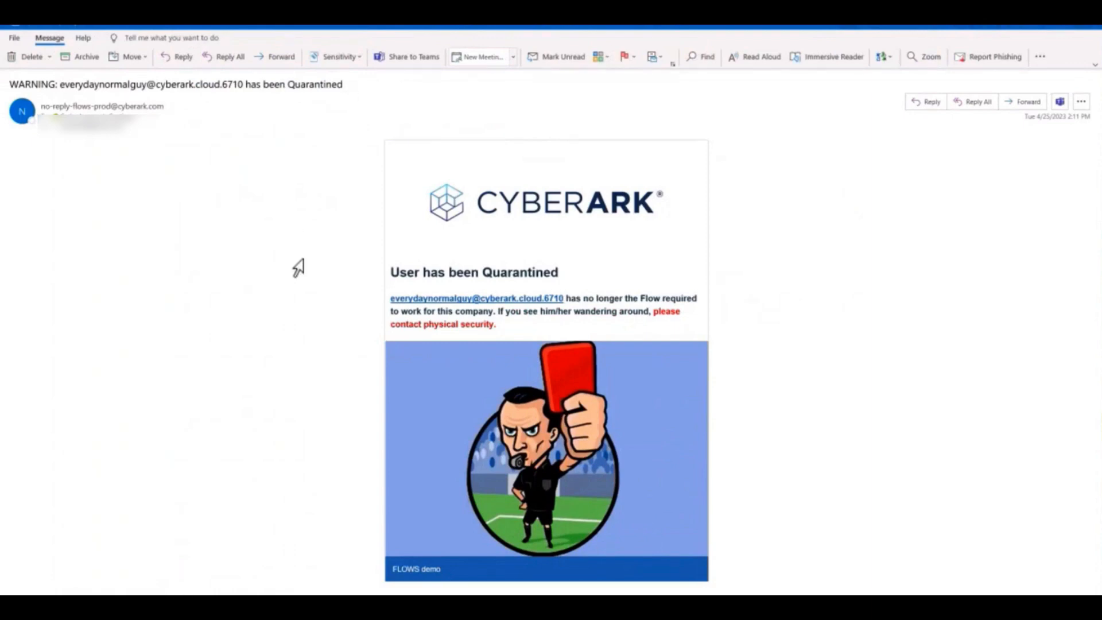
mouse_move(295, 253)
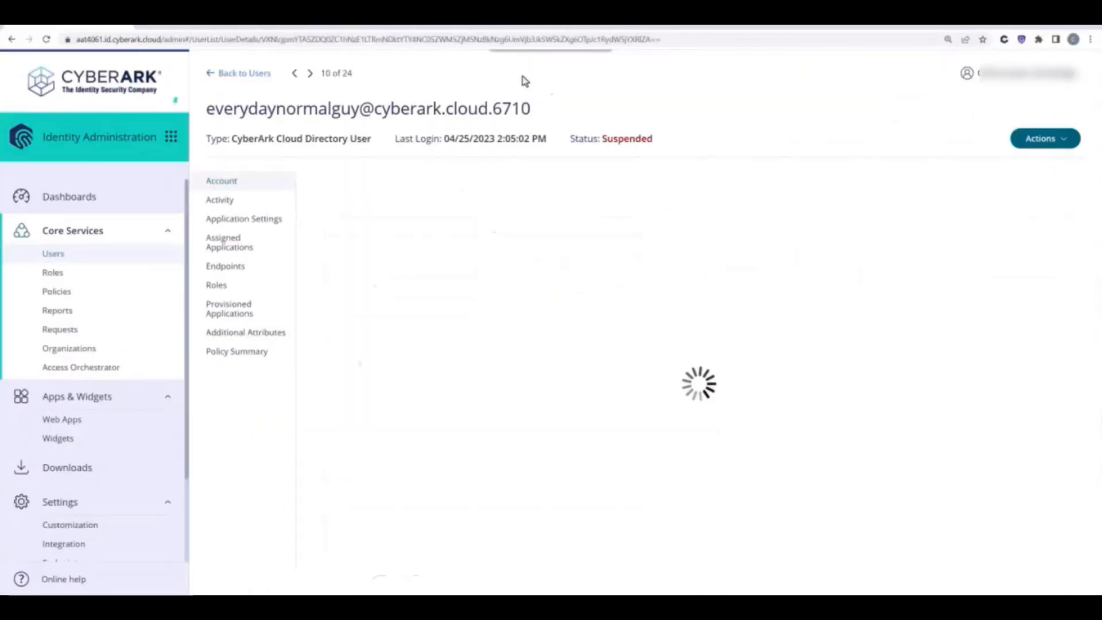
- Show the LogOffUsers_CLIENT01 policy's target computers in EPM
click(221, 180)
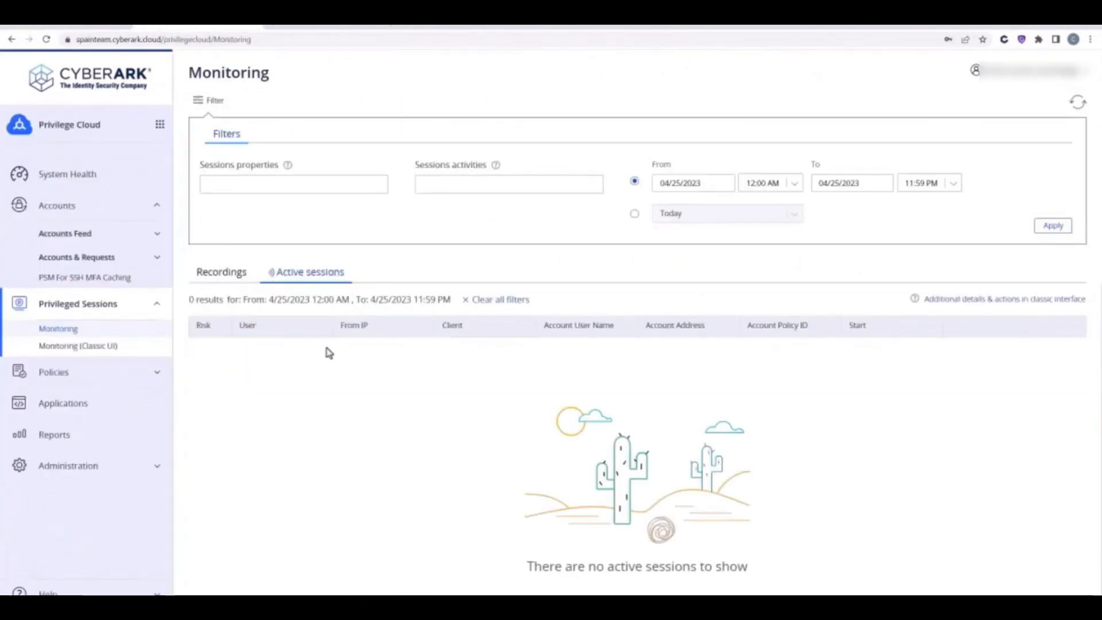
mouse_move(291, 35)
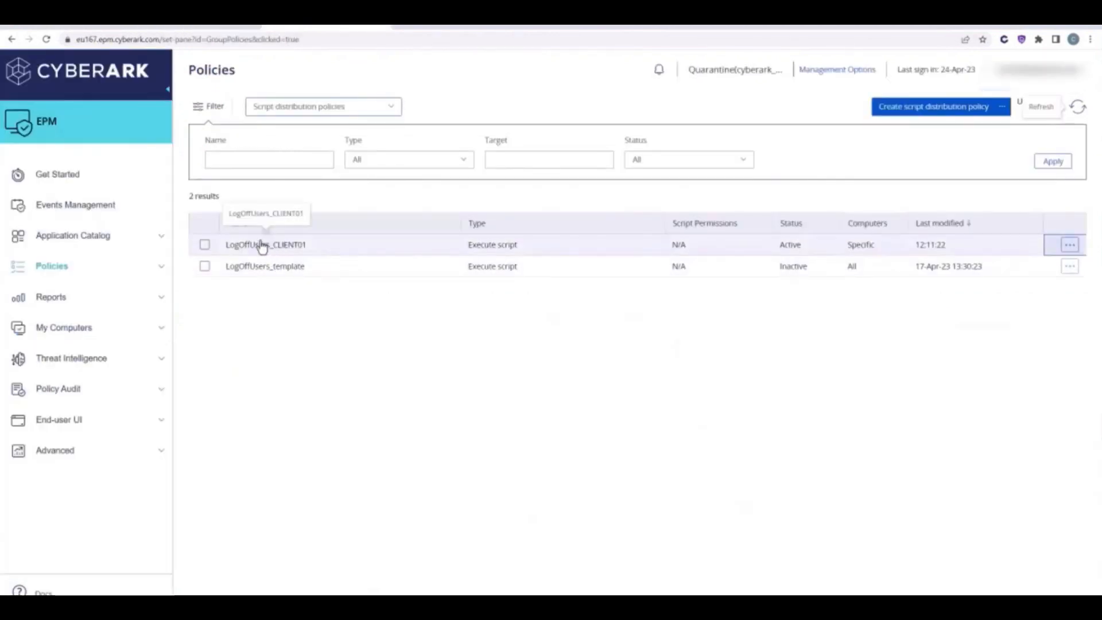
mouse_move(830, 249)
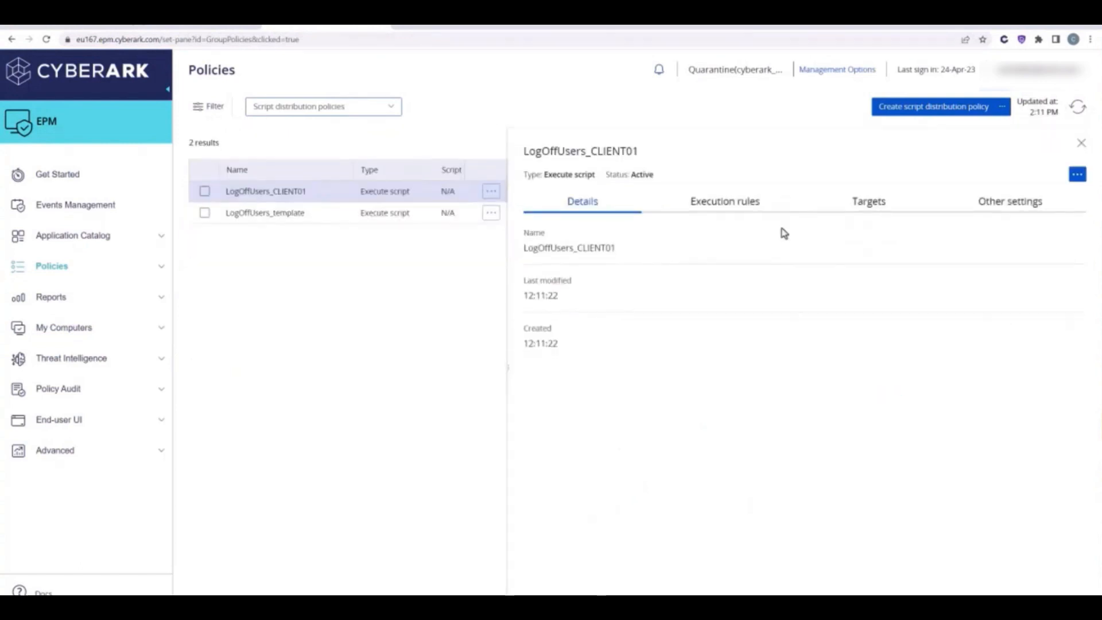
click(868, 201)
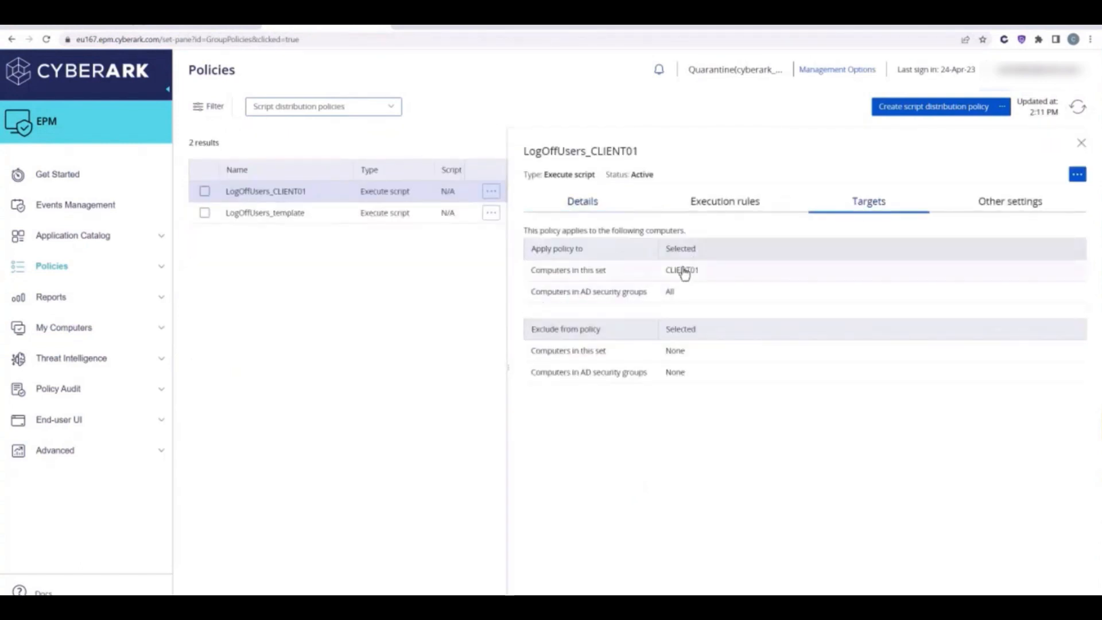